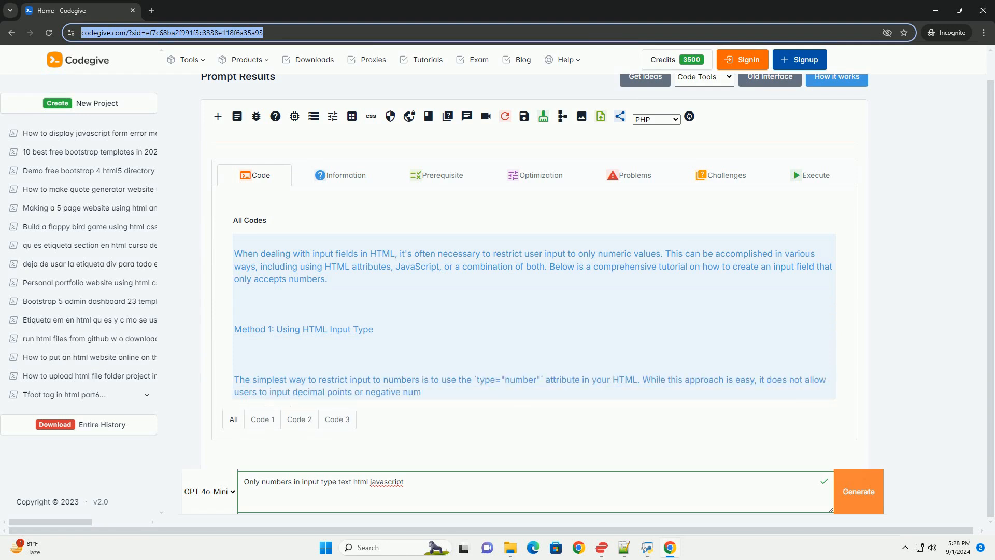
pyautogui.scroll(-3)
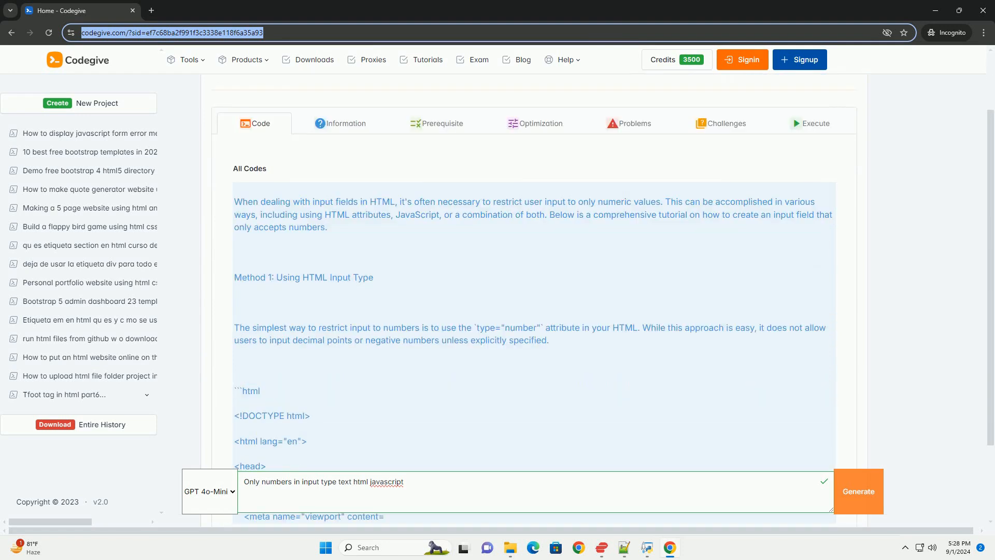
pyautogui.scroll(-3)
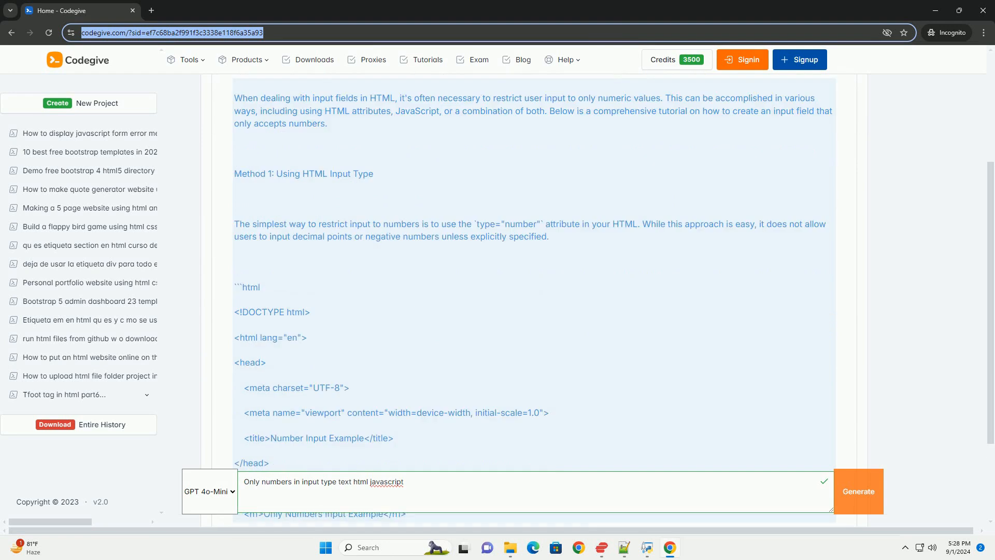
pyautogui.scroll(-3)
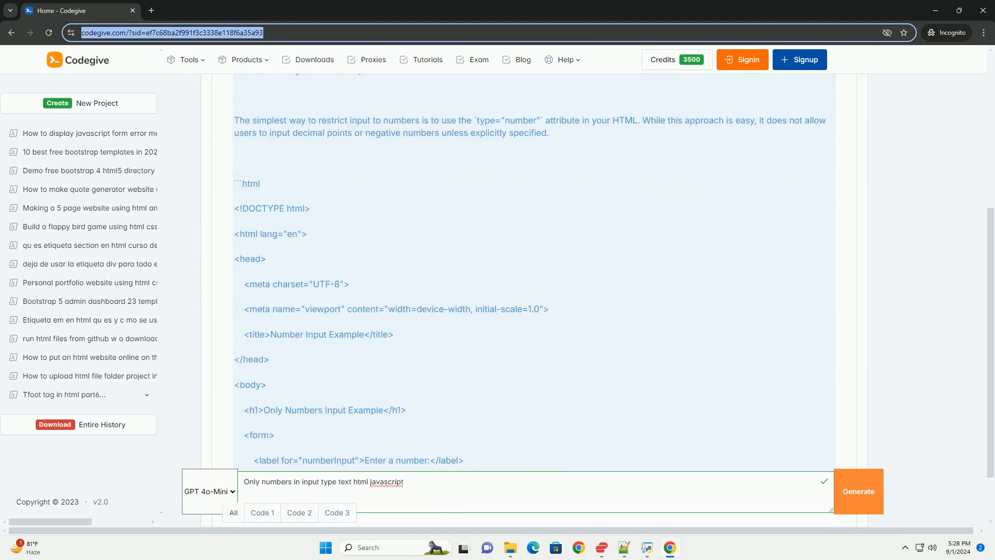
pyautogui.scroll(-3)
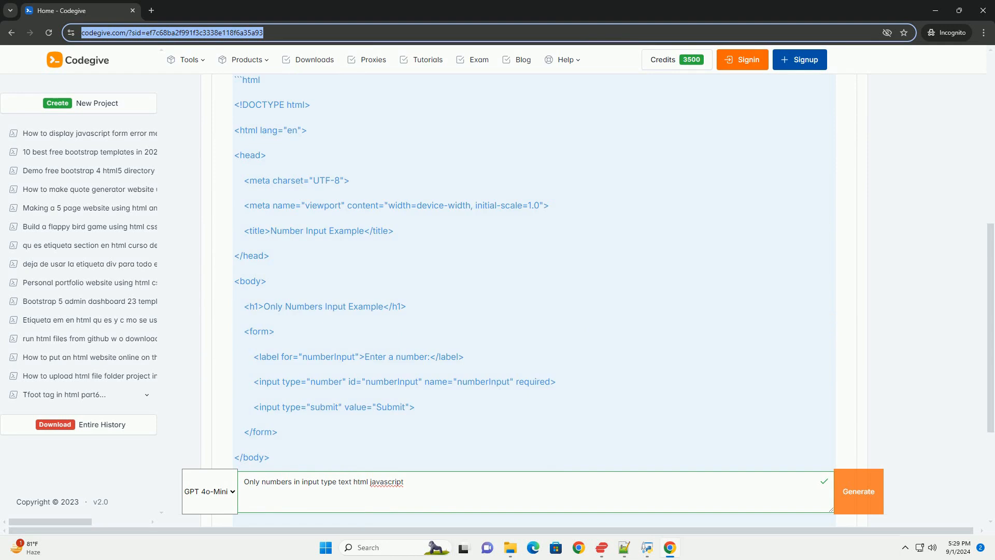
pyautogui.scroll(-3)
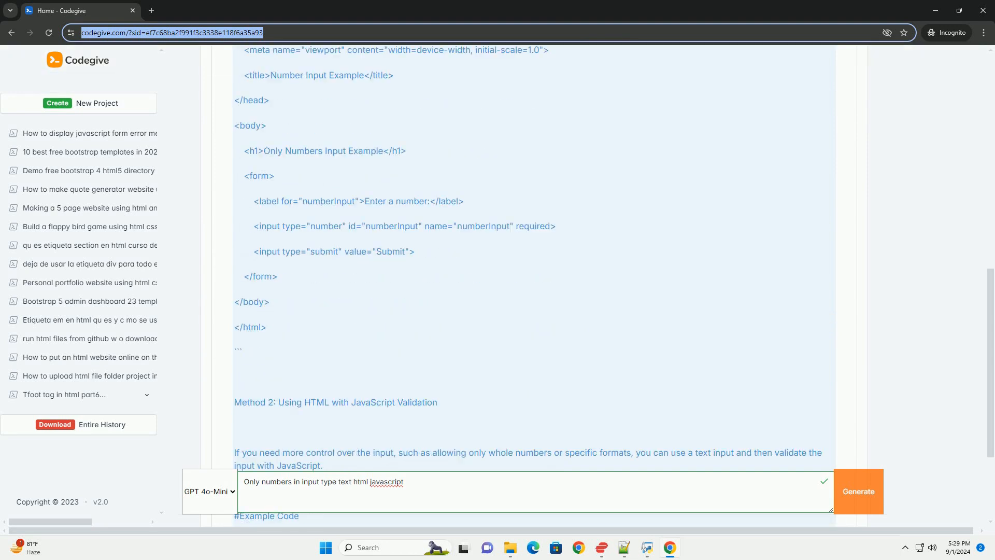
pyautogui.scroll(-3)
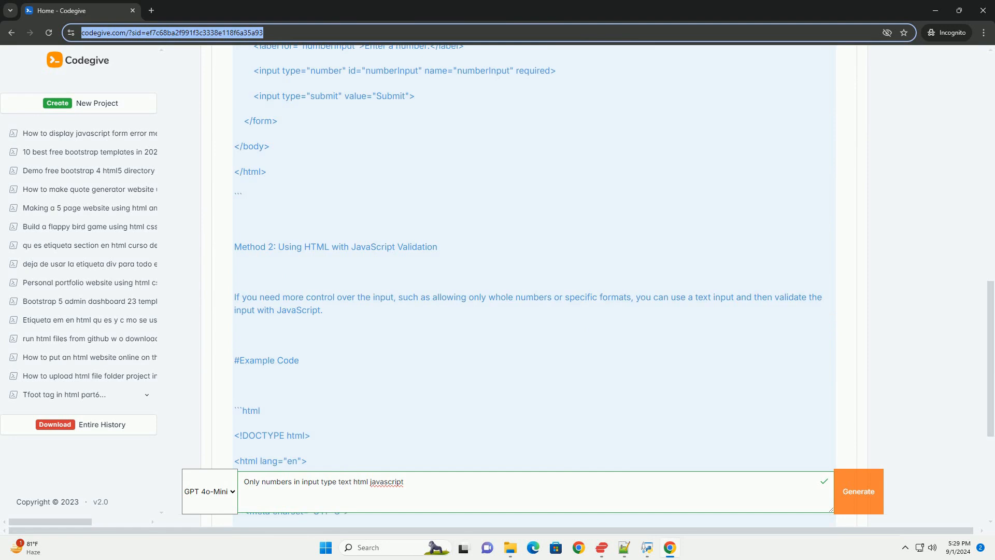
pyautogui.scroll(-3)
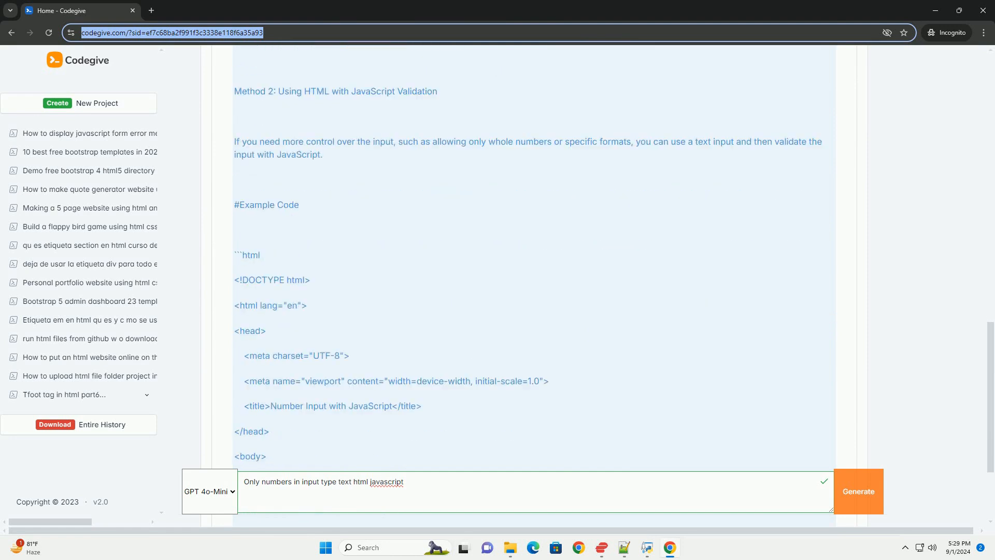
pyautogui.scroll(-3)
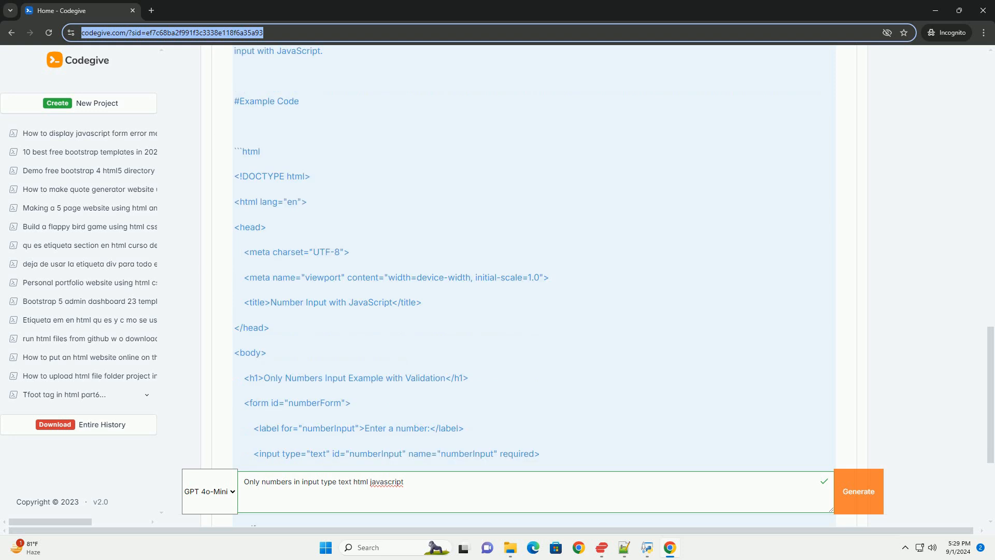
pyautogui.scroll(-3)
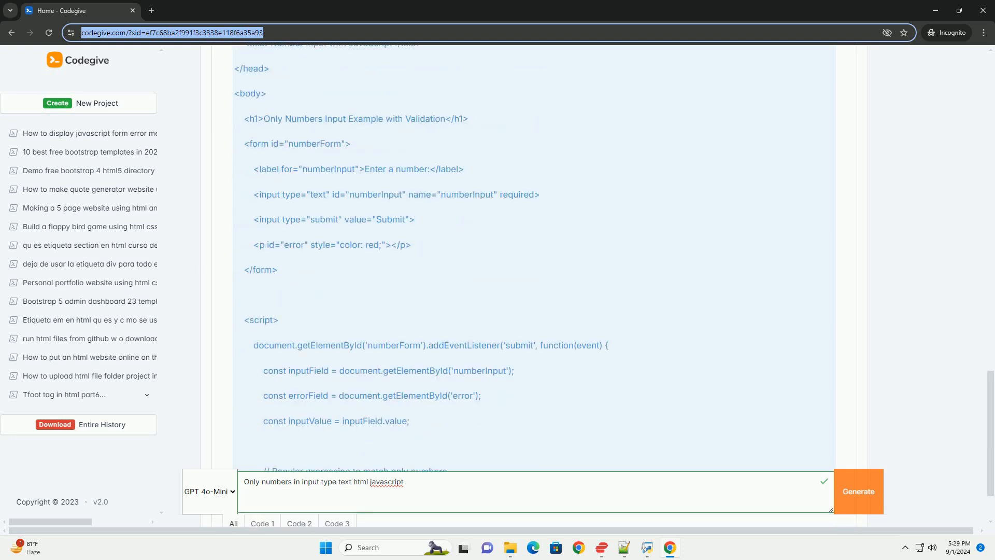
pyautogui.scroll(-3)
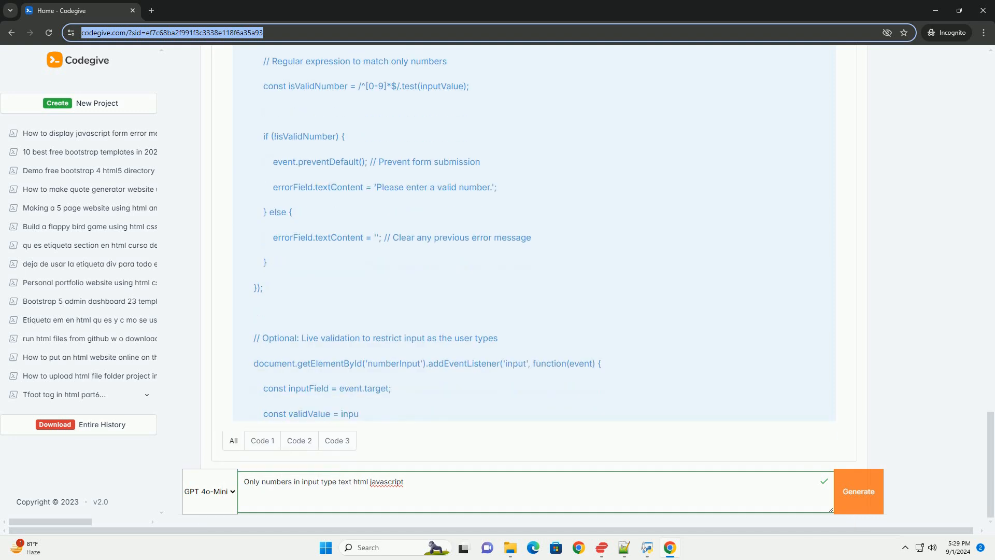
pyautogui.scroll(-3)
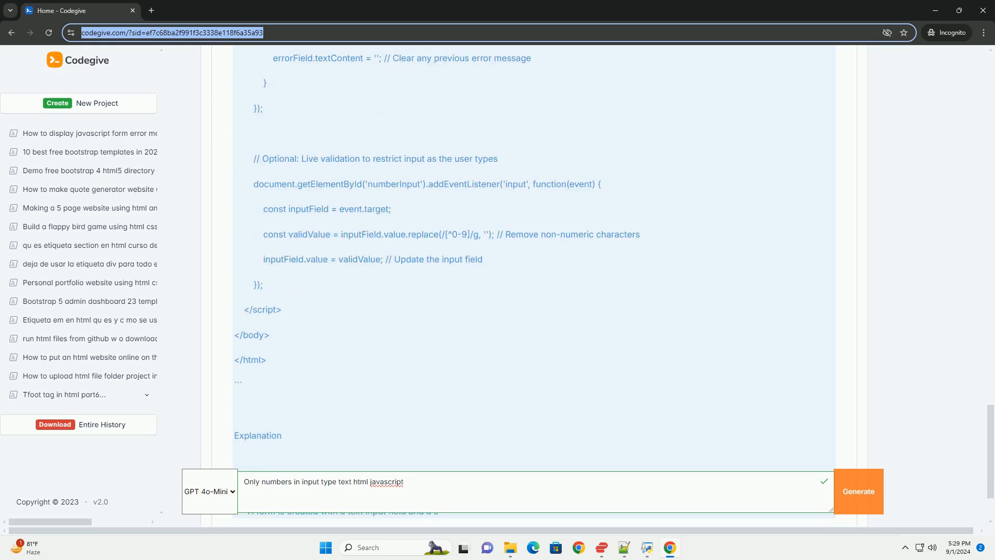
pyautogui.scroll(-3)
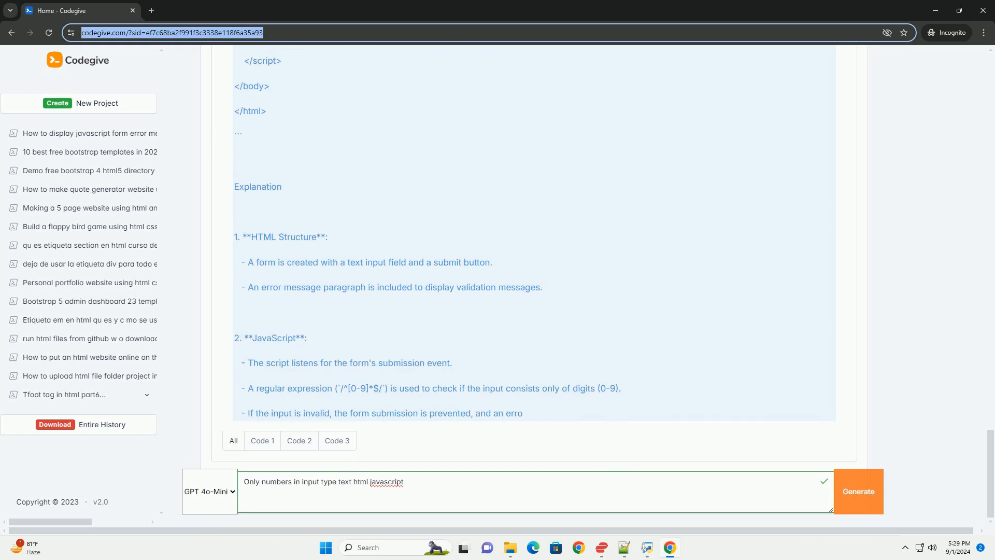
pyautogui.scroll(-3)
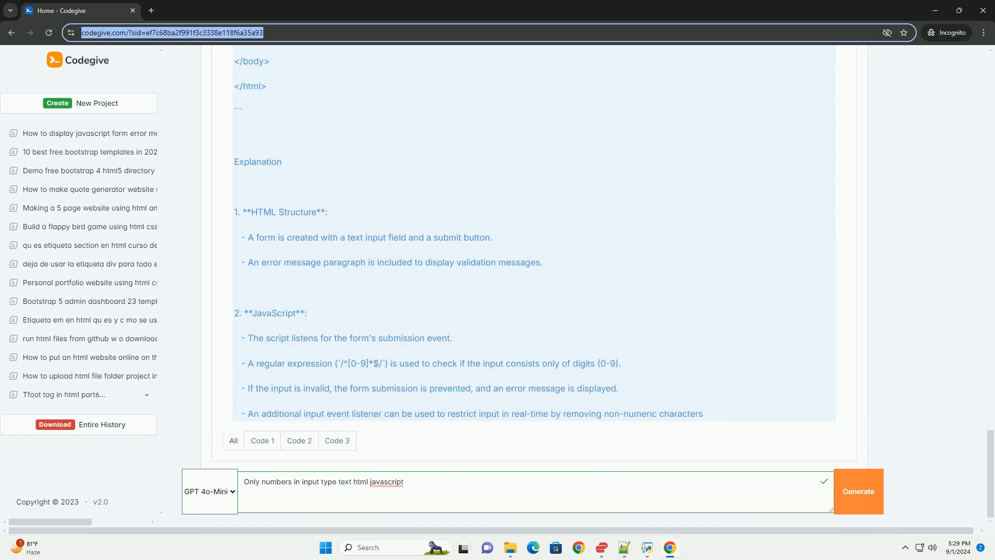
pyautogui.scroll(-3)
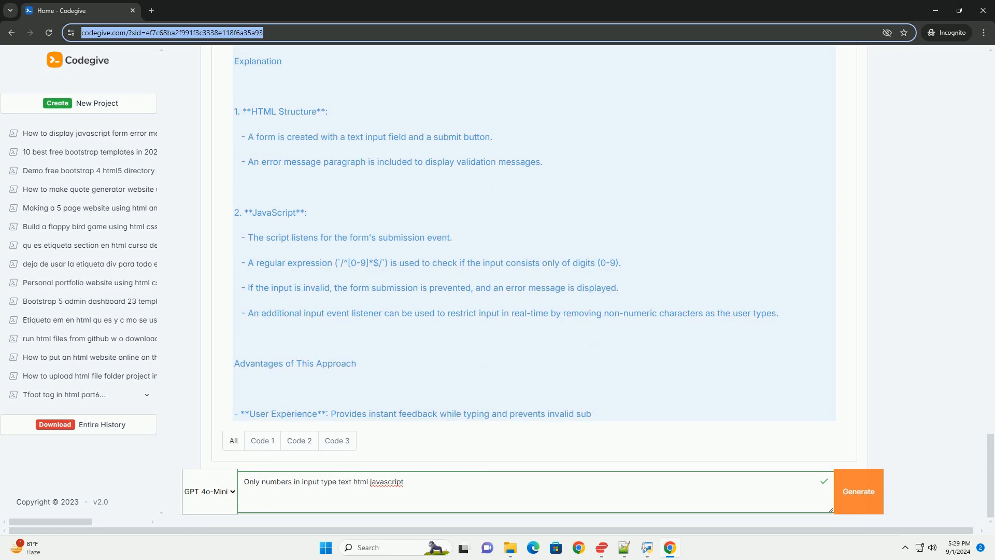
pyautogui.scroll(-3)
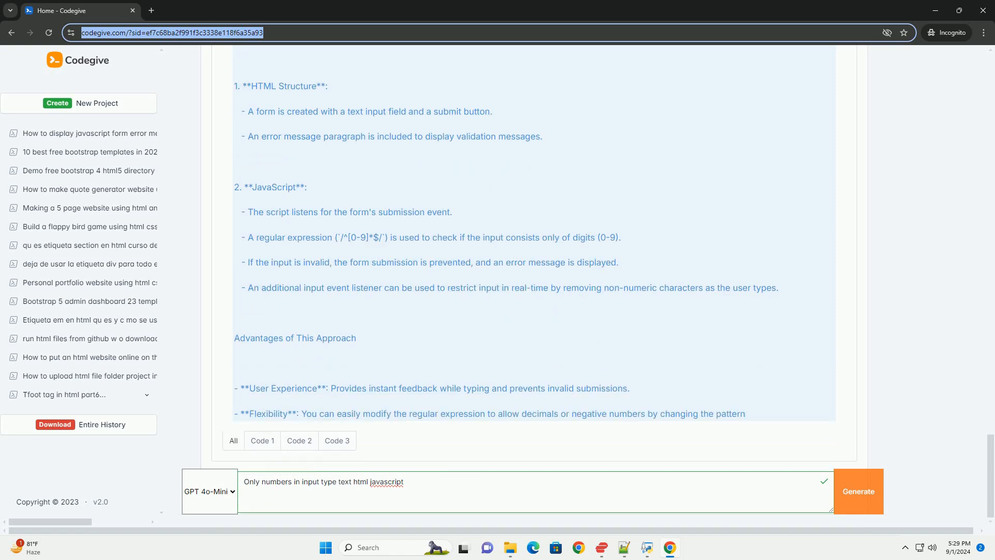
pyautogui.scroll(-3)
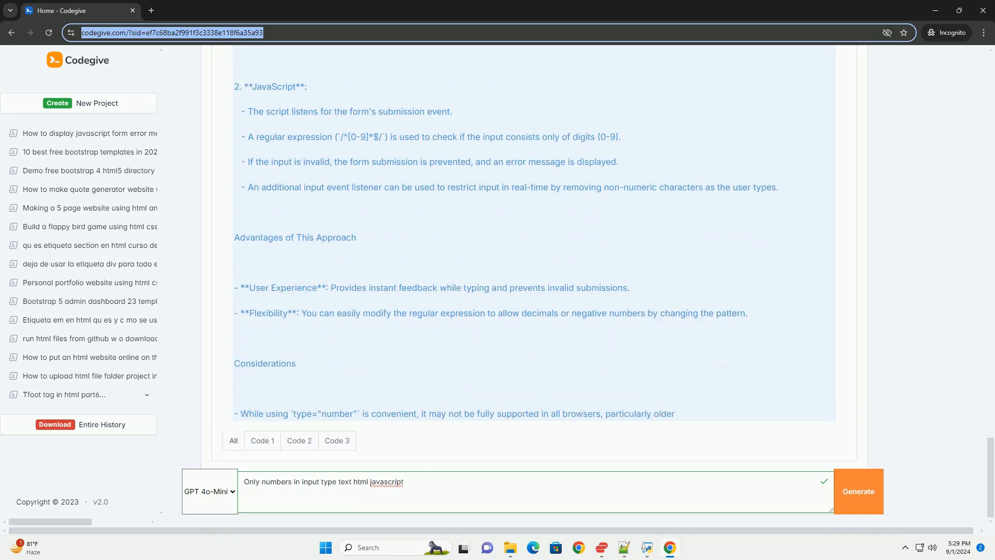
pyautogui.scroll(-3)
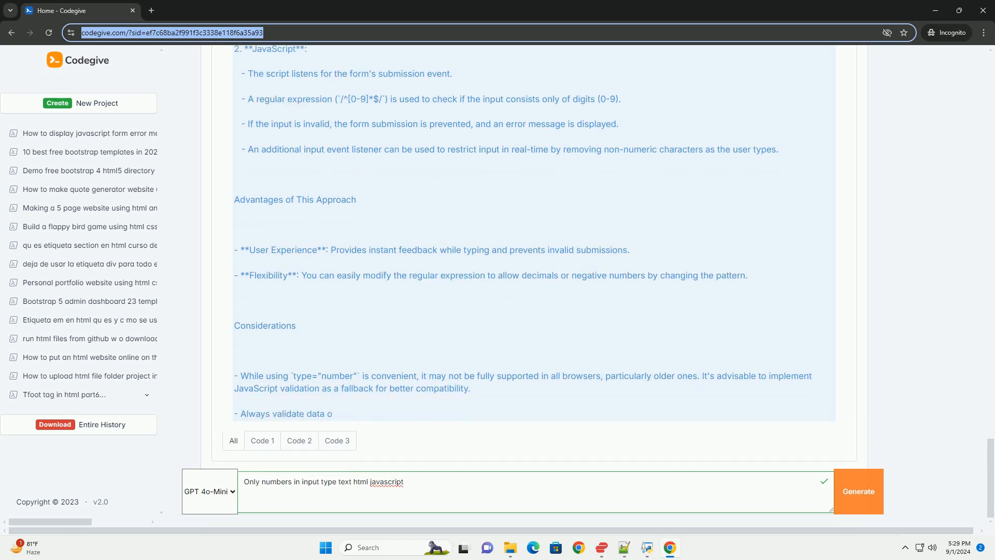
pyautogui.scroll(-3)
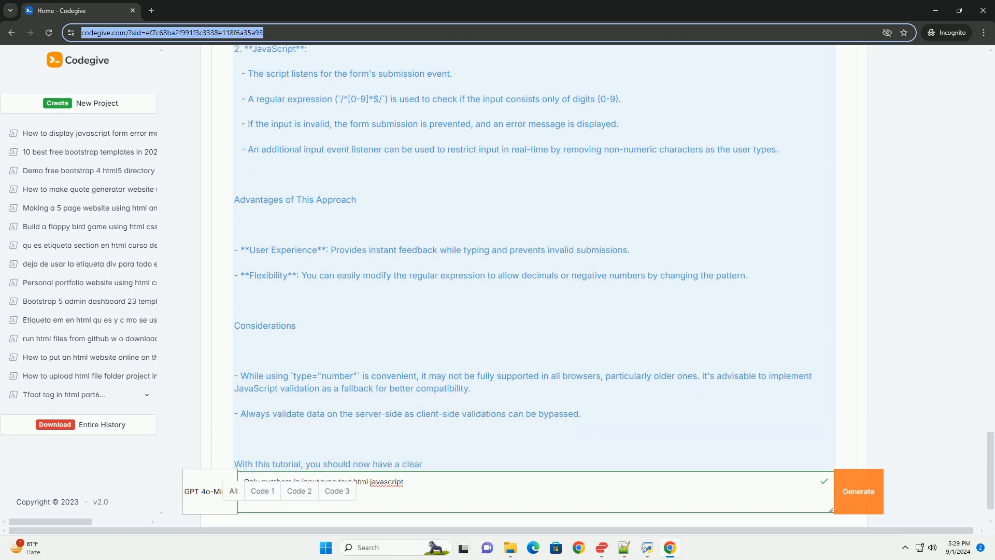